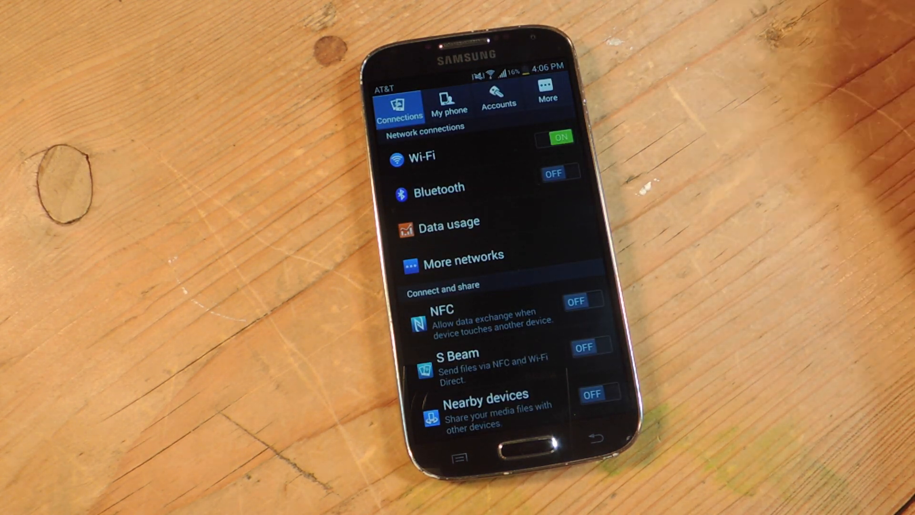
Show the Application manager's Downloaded apps list from the More settings category.
click(547, 93)
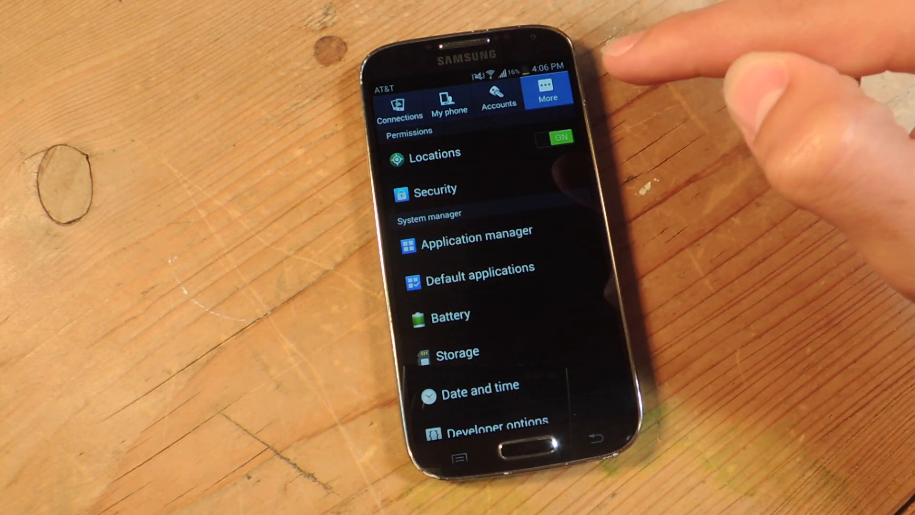
click(475, 230)
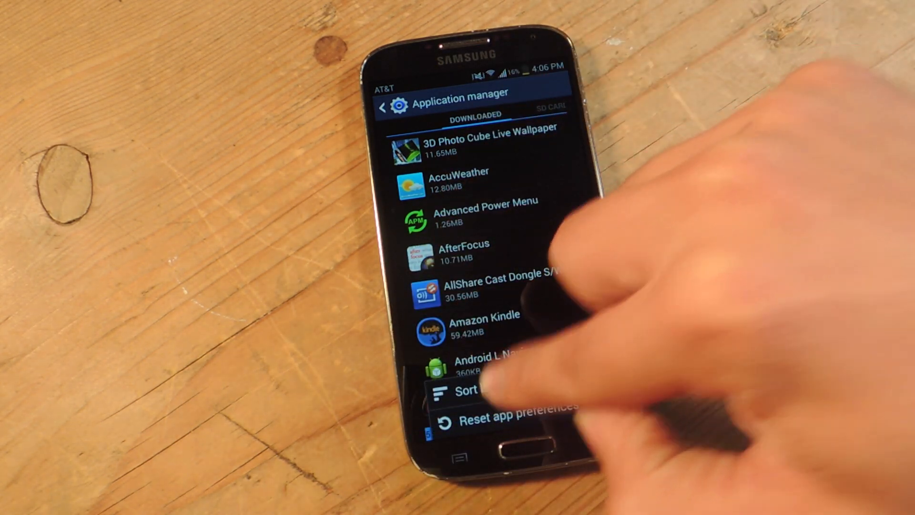
Sort the downloaded apps by size, review them, then reach the file manager's Tools list.
click(467, 391)
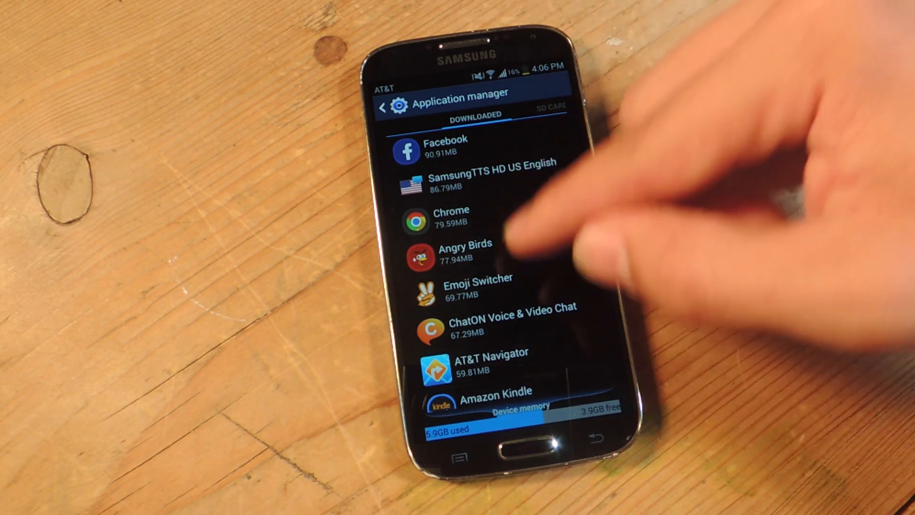
scroll(down, 3)
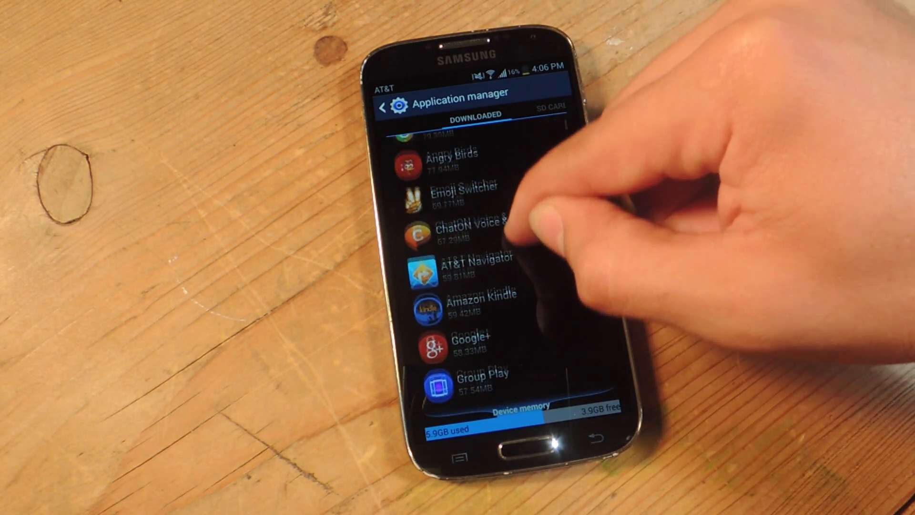
scroll(down, 3)
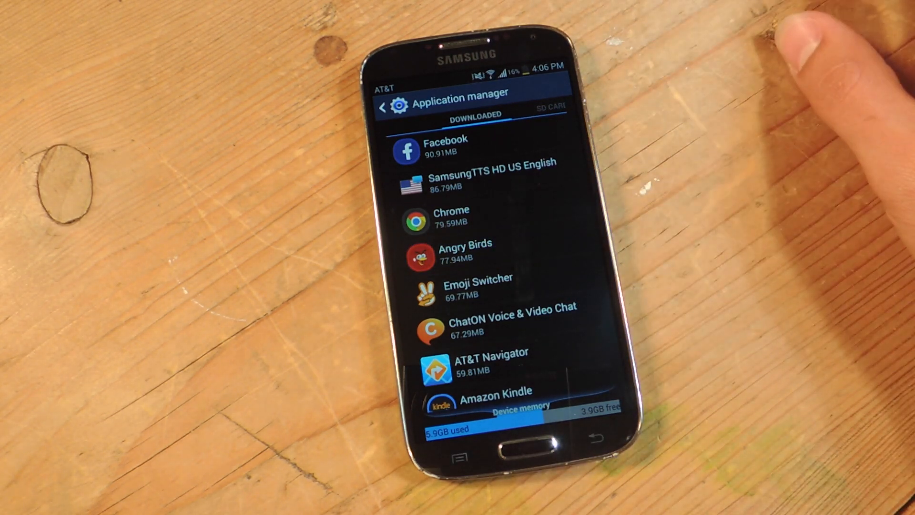
click(464, 250)
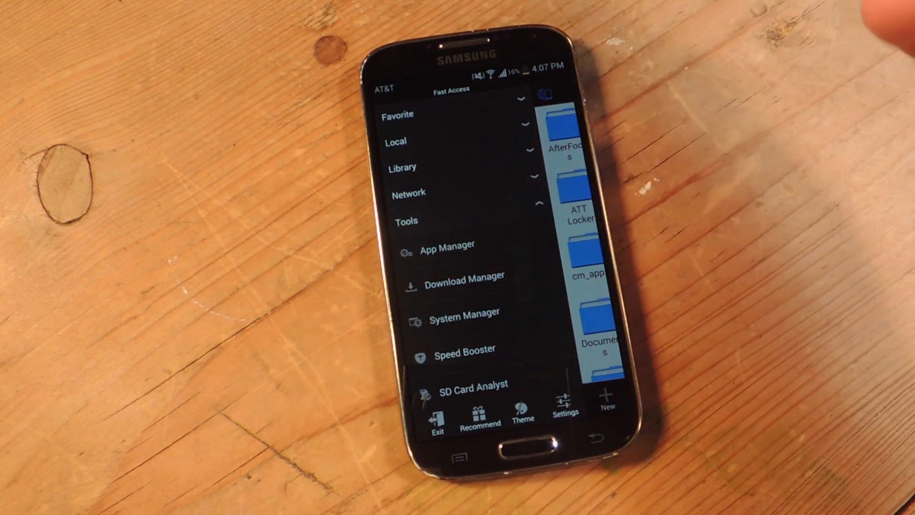
Launch App Manager from the Tools panel, showing the installed apps as icons.
scroll(down, 3)
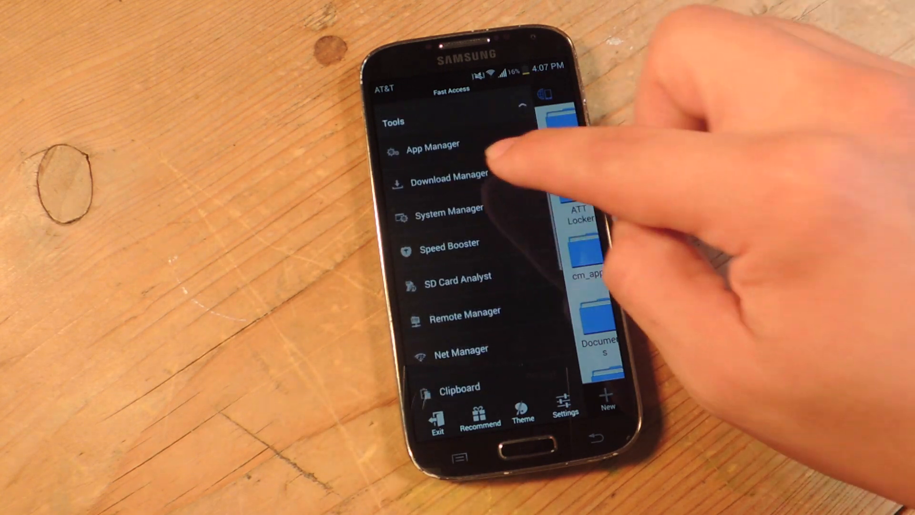
click(434, 145)
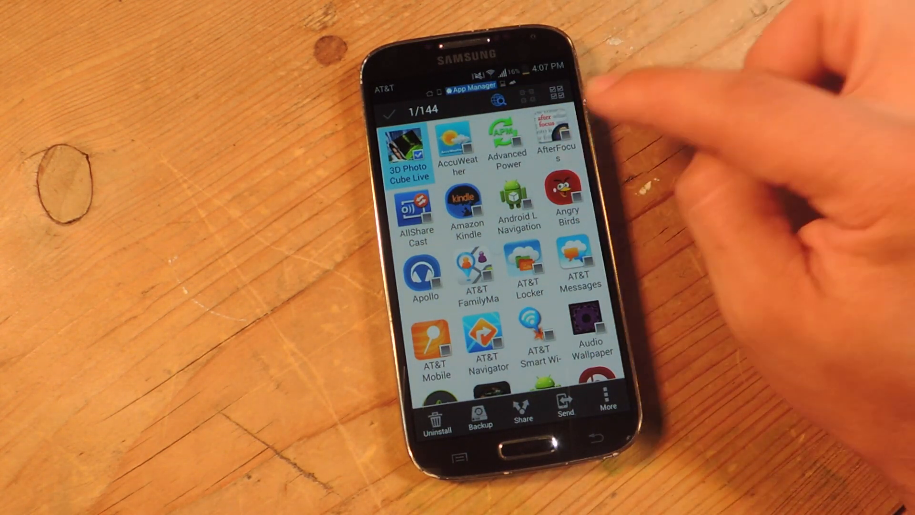
Mark AfterFocus, AllShare Cast, Angry Birds, Apollo and Audio Wallpaper for removal and begin uninstalling.
click(457, 143)
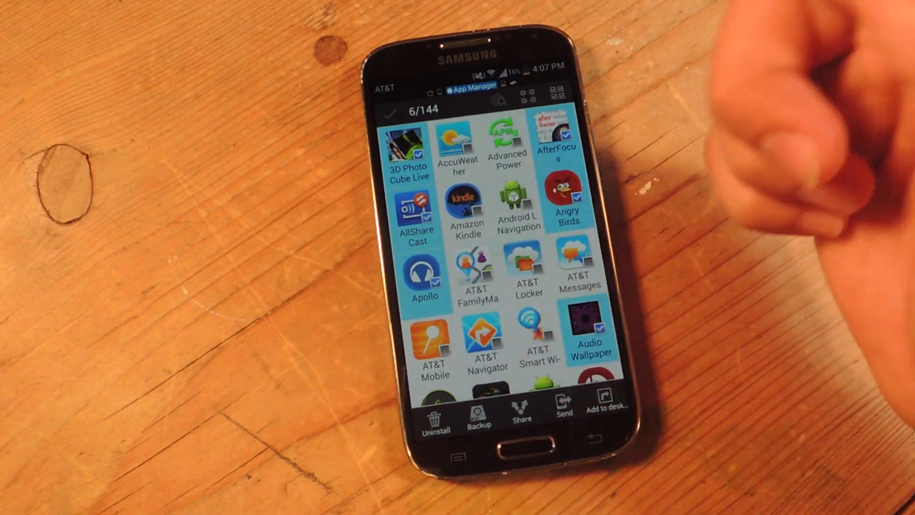
scroll(down, 3)
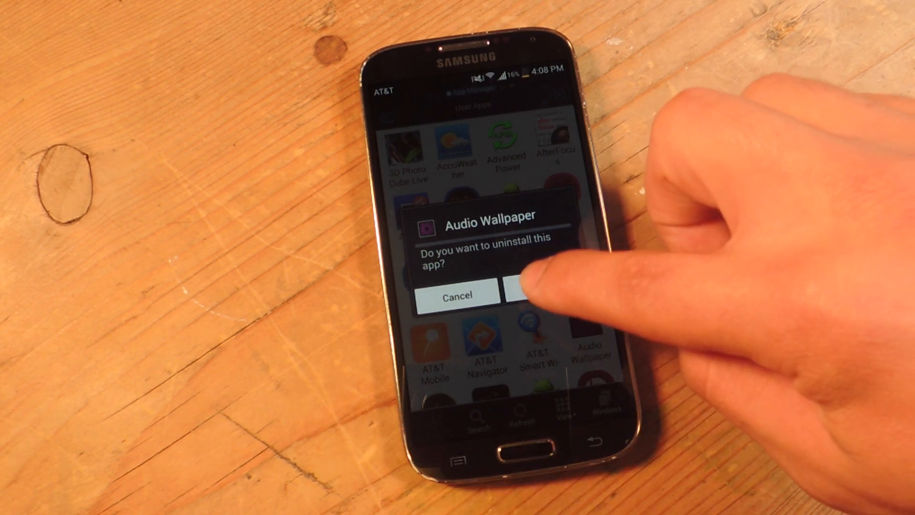
Confirm uninstalling Audio Wallpaper, Apollo, AfterFocus and 3D Photo Cube Live, then dismiss the low-battery warning.
click(525, 292)
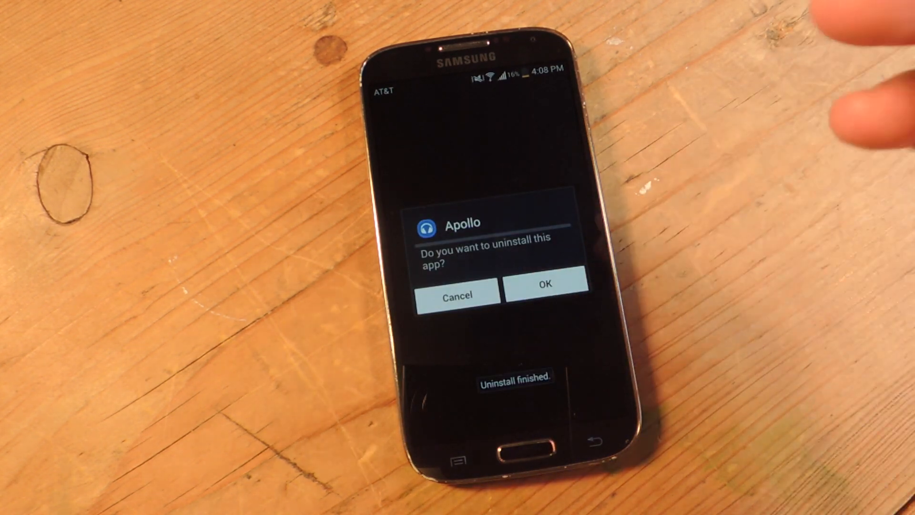
click(544, 292)
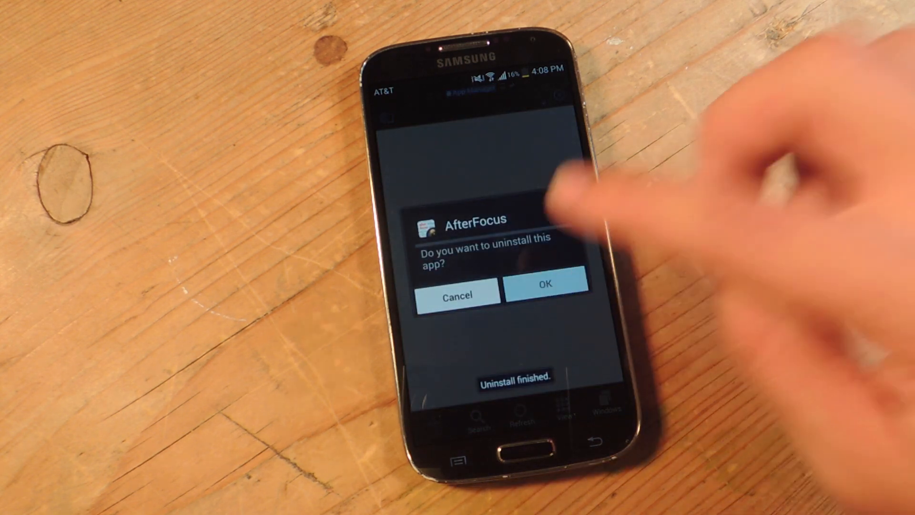
click(545, 292)
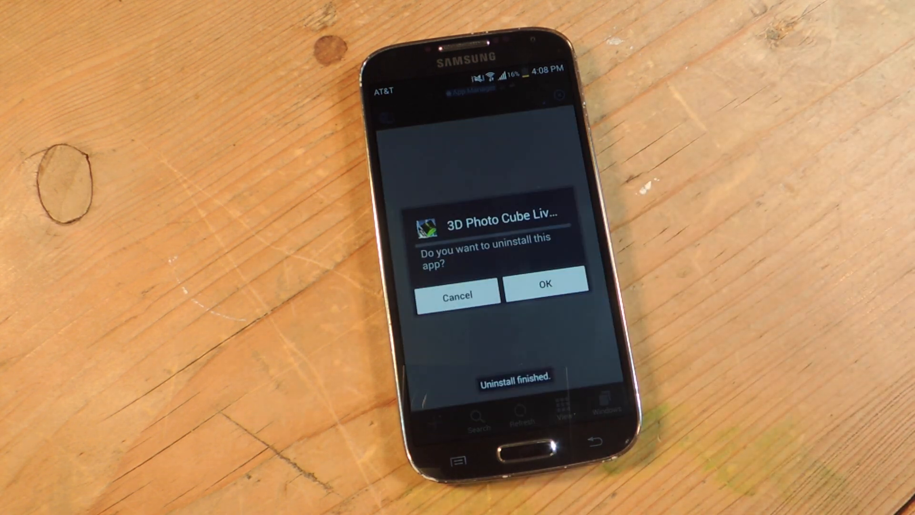
click(545, 291)
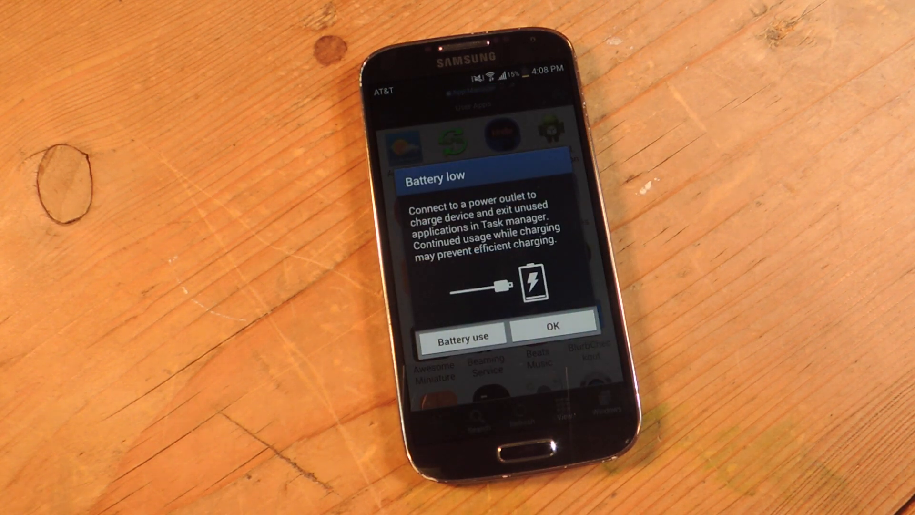
click(552, 324)
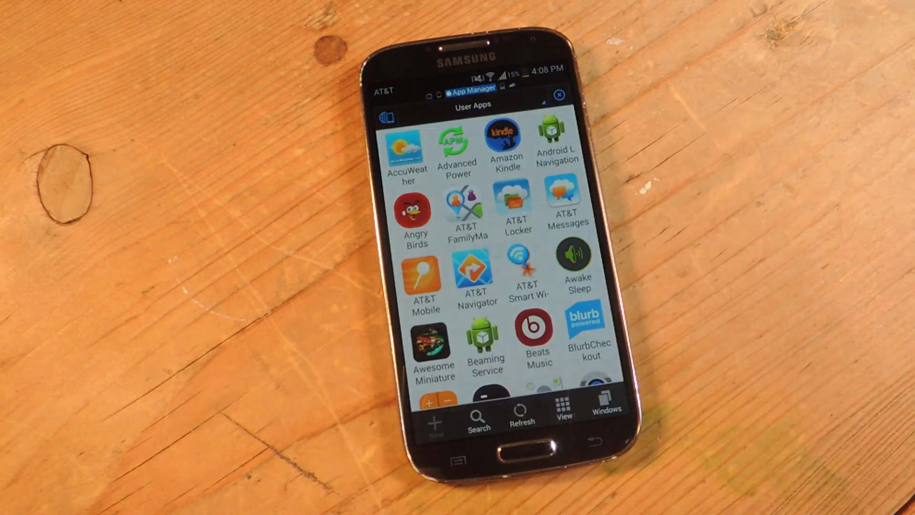